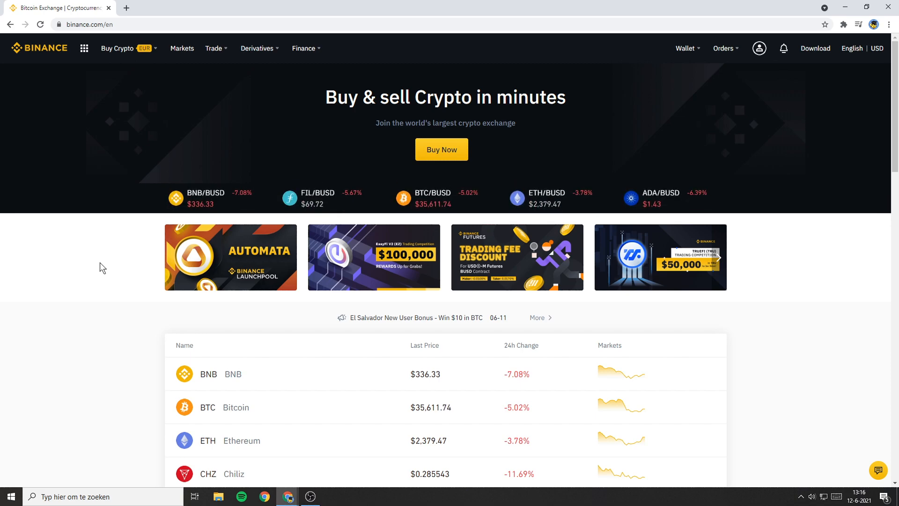
Scroll the dollar-priced homepage, then go to the full Markets listing
scroll("down", 3)
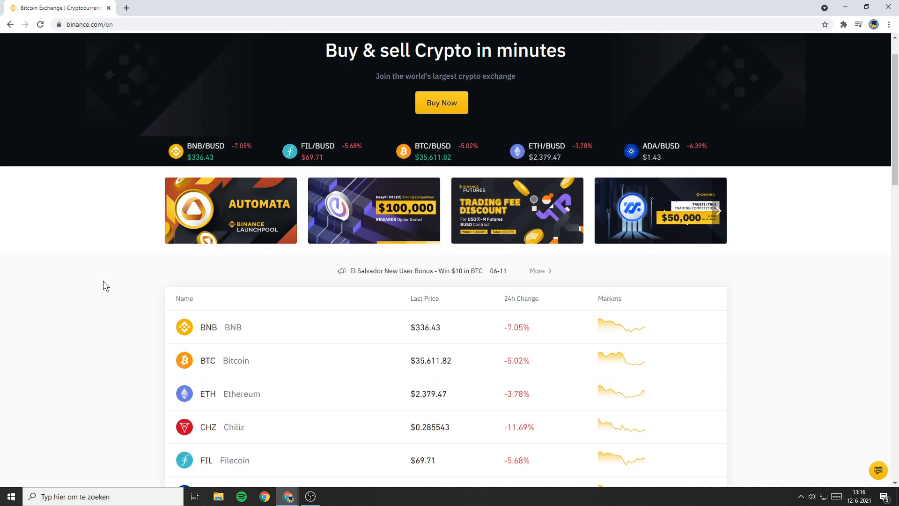
scroll("down", 3)
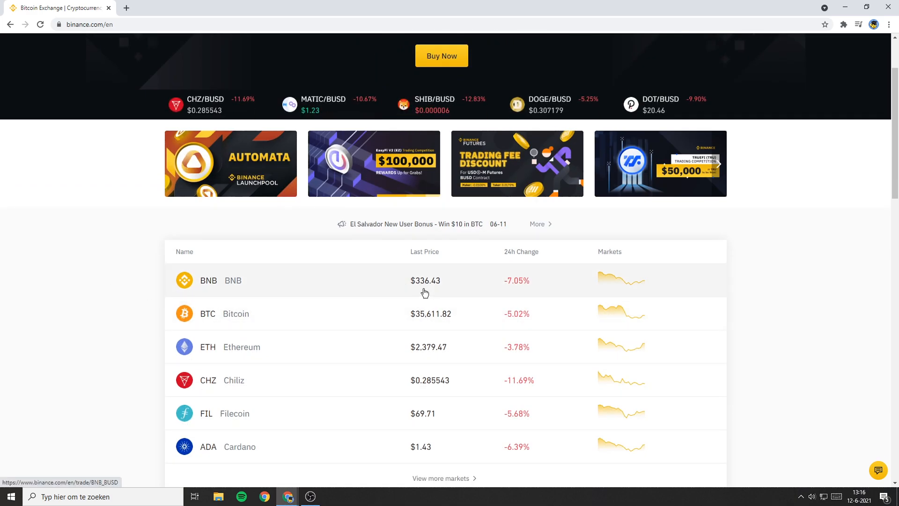
scroll("down", 3)
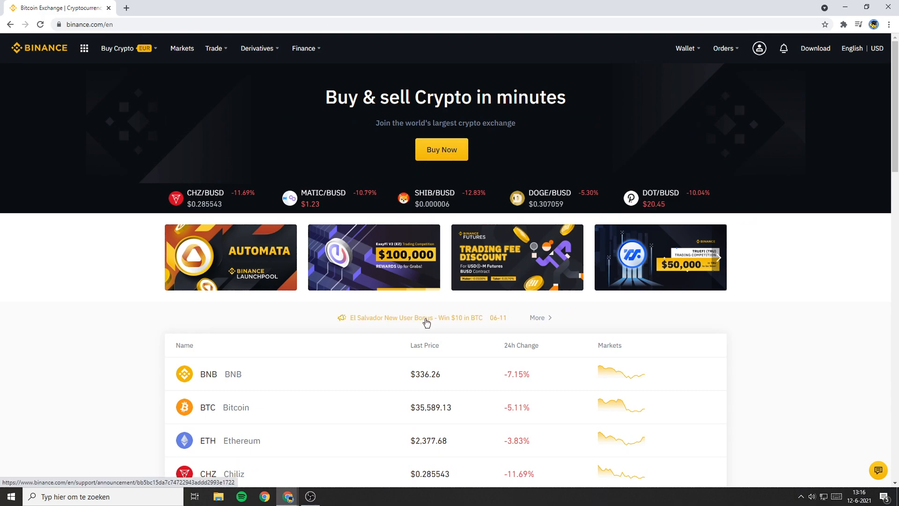
left_click(685, 48)
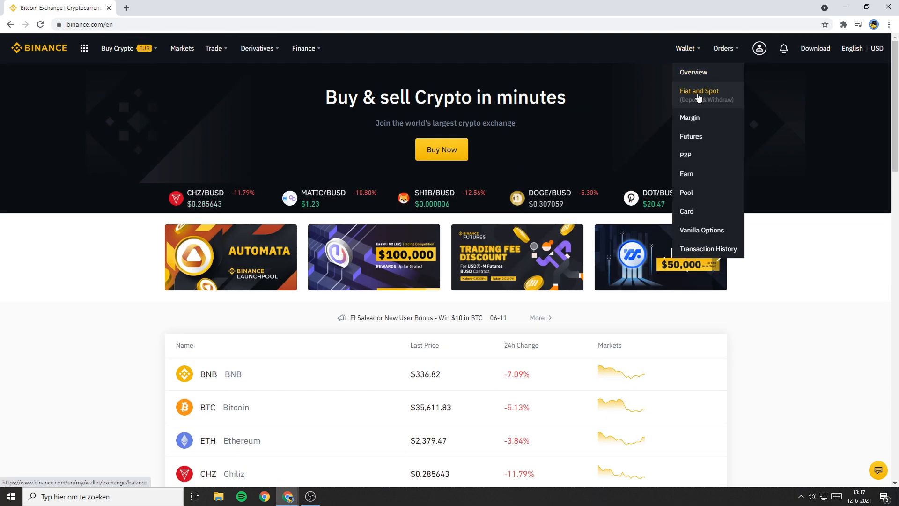
left_click(699, 91)
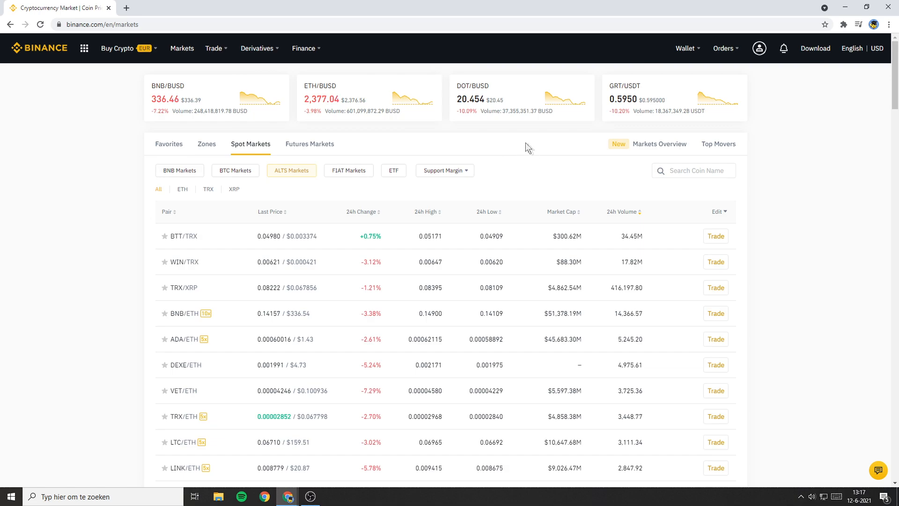
mouse_move(816, 120)
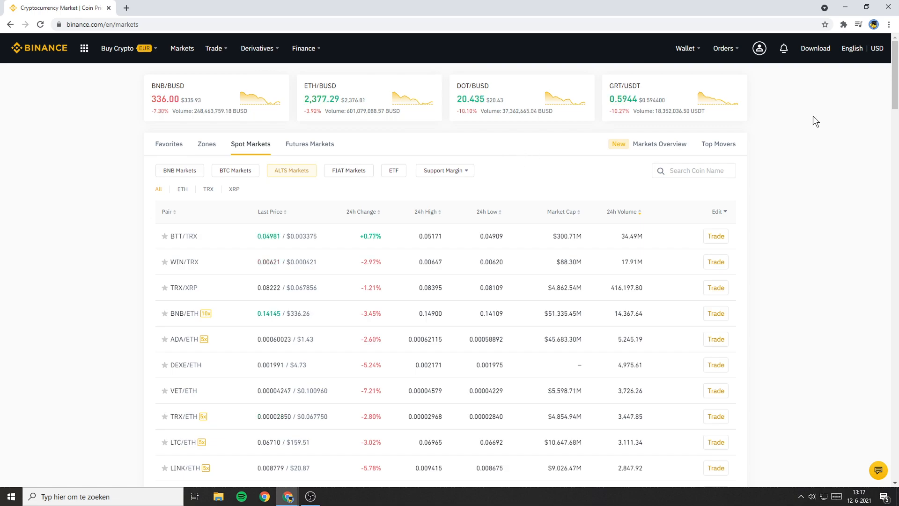
mouse_move(859, 100)
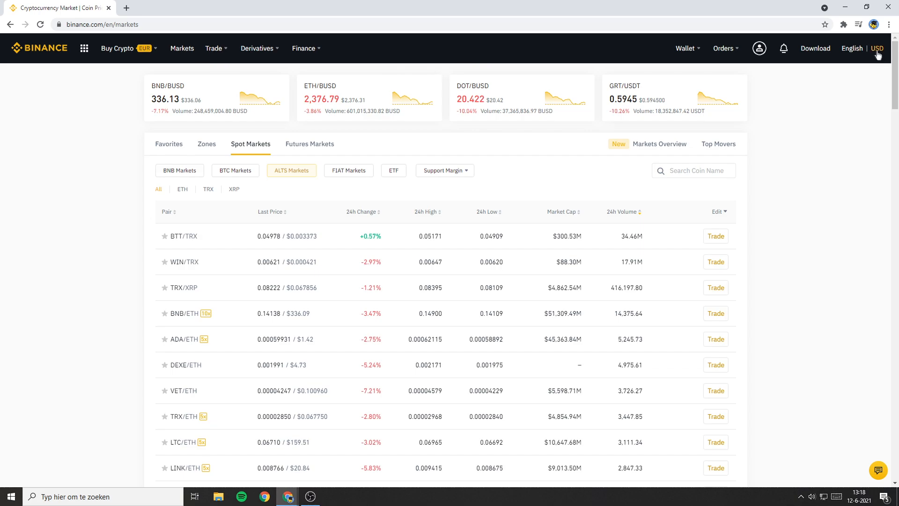
Switch the display currency to EUR - € so market prices show in euros
left_click(878, 48)
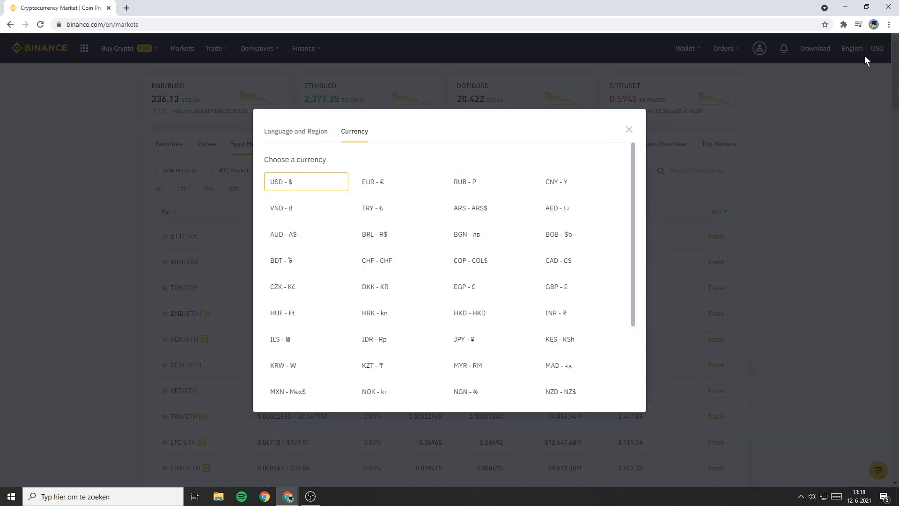
mouse_move(473, 137)
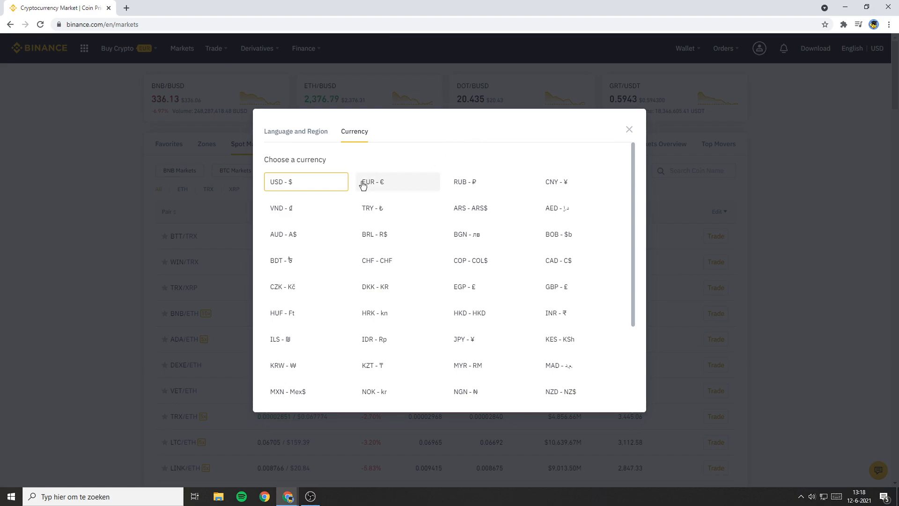
left_click(371, 181)
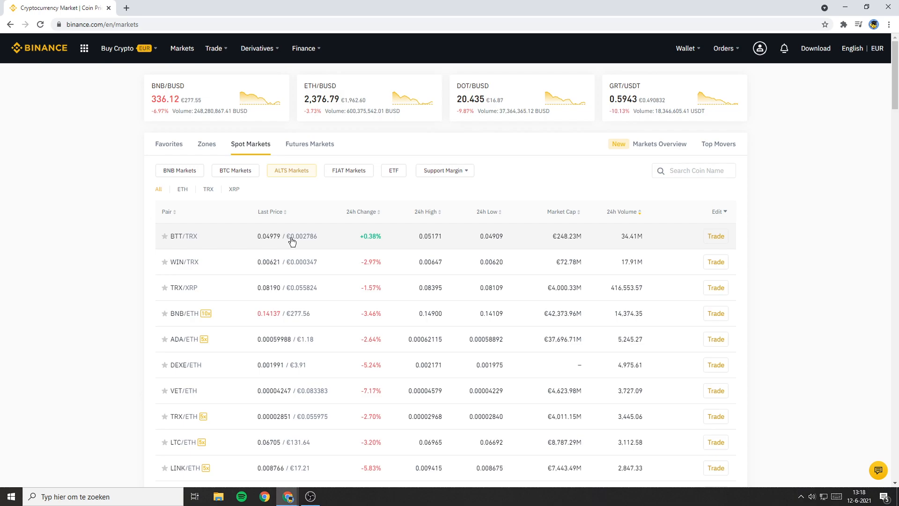
mouse_move(581, 190)
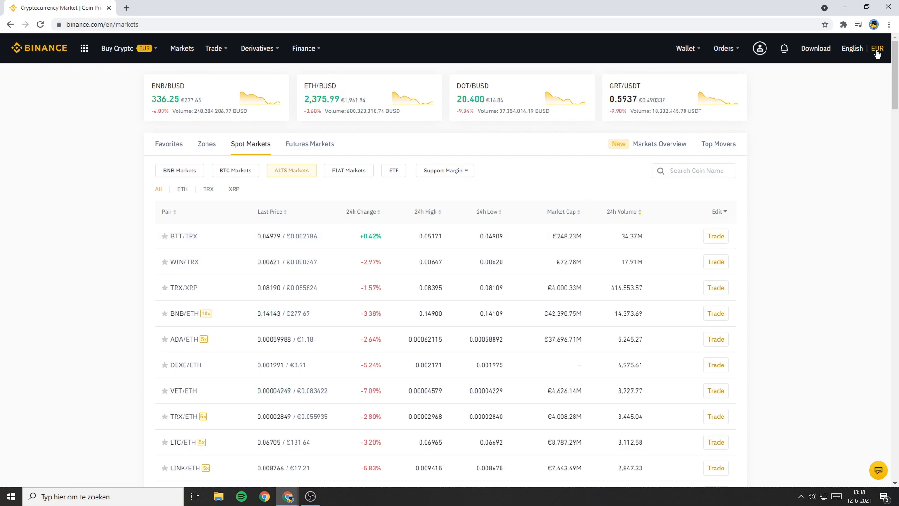
Switch the display currency back to USD - $
left_click(877, 48)
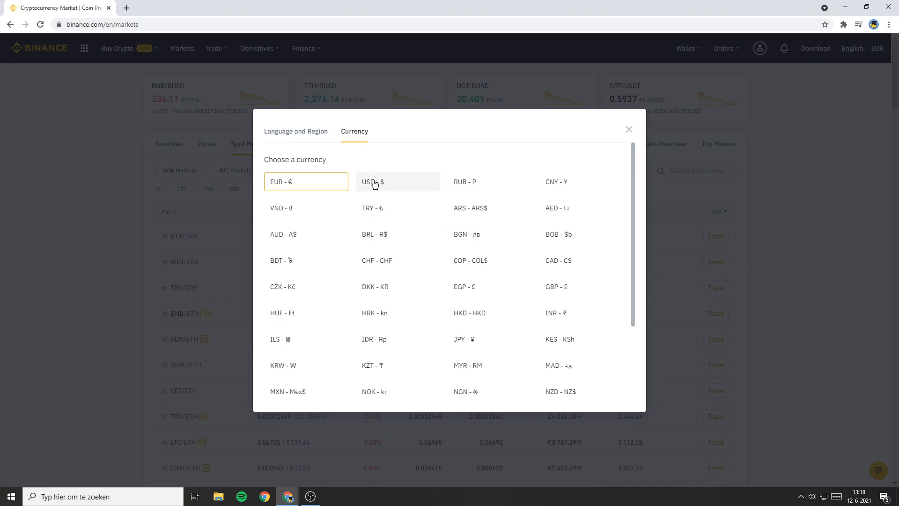
scroll("down", 3)
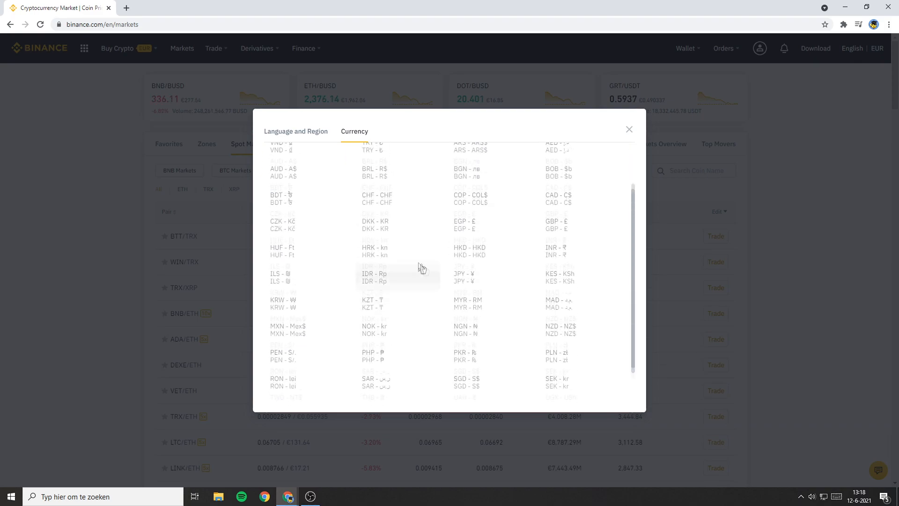
left_click(628, 129)
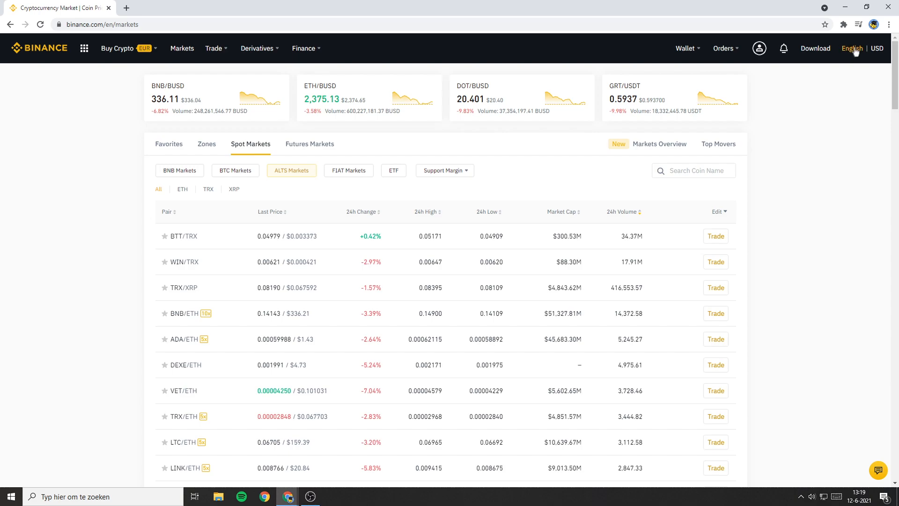
Bring up the Language and Region choices from the English header item
left_click(852, 48)
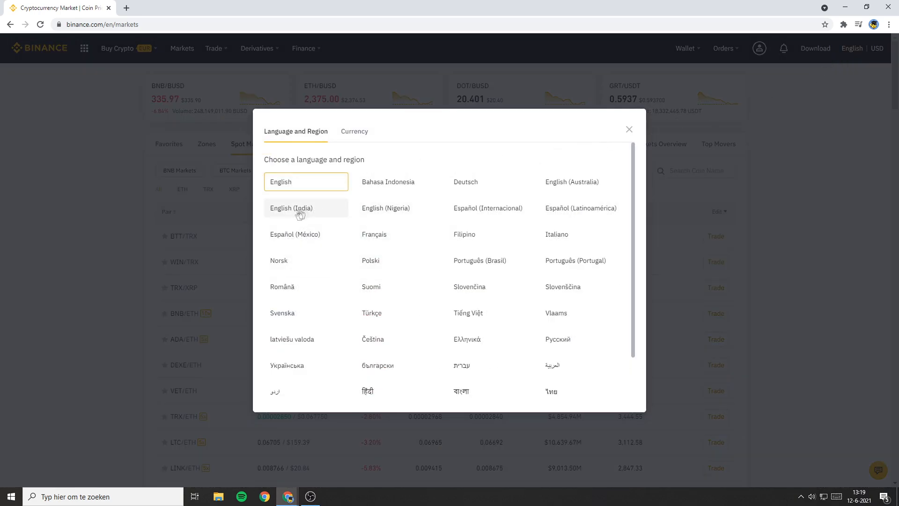
mouse_move(442, 156)
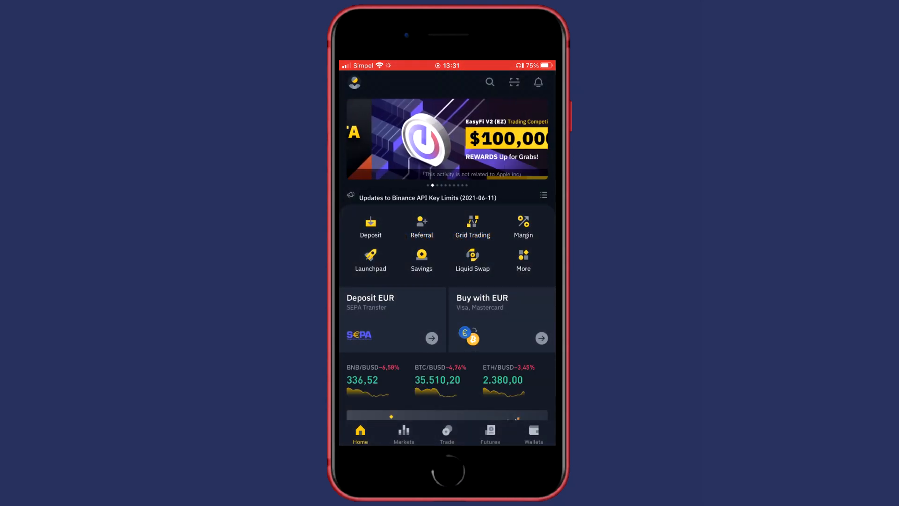
Open the account menu from the profile icon on the app Home screen
left_click(354, 82)
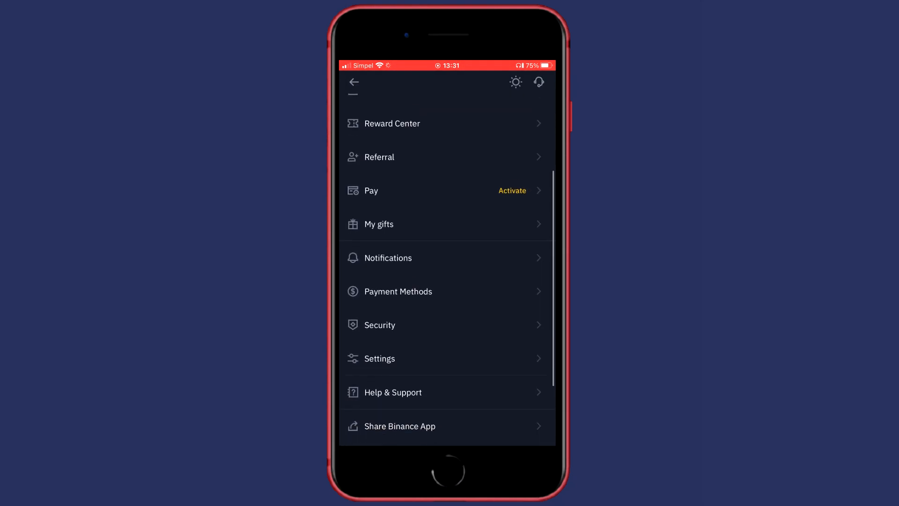
Go into Settings › Currency, clear the search and scroll to EUR in the list
left_click(379, 358)
type("EU")
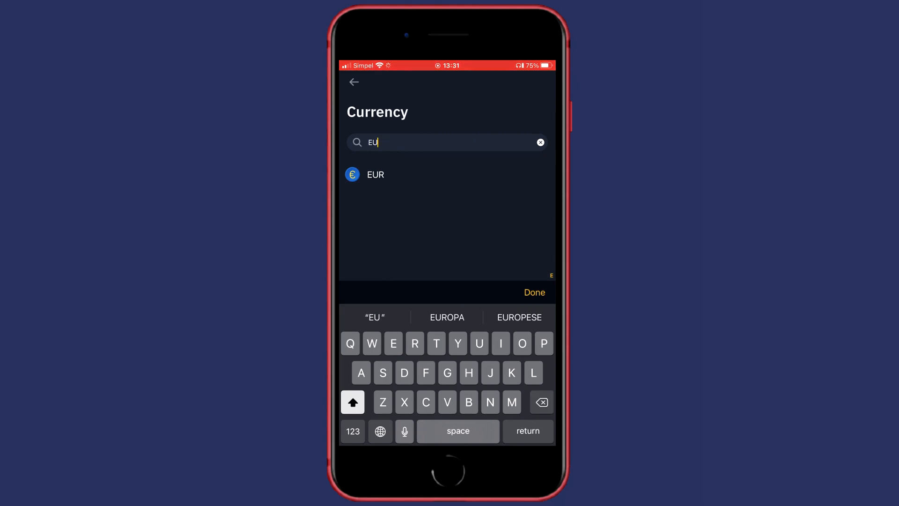
left_click(539, 142)
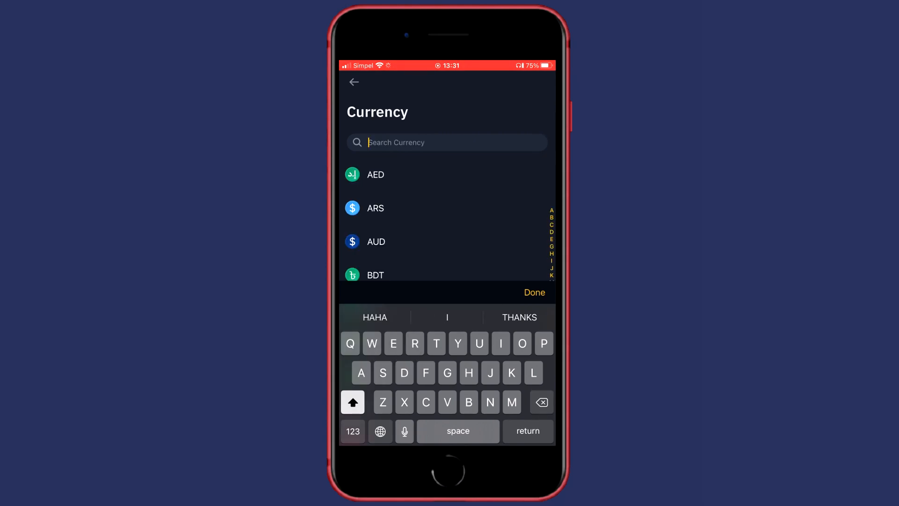
scroll("down", 3)
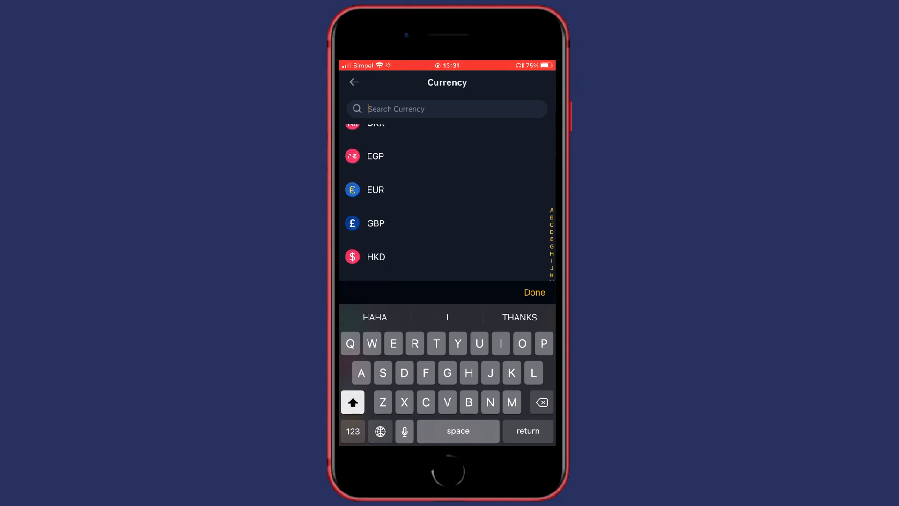